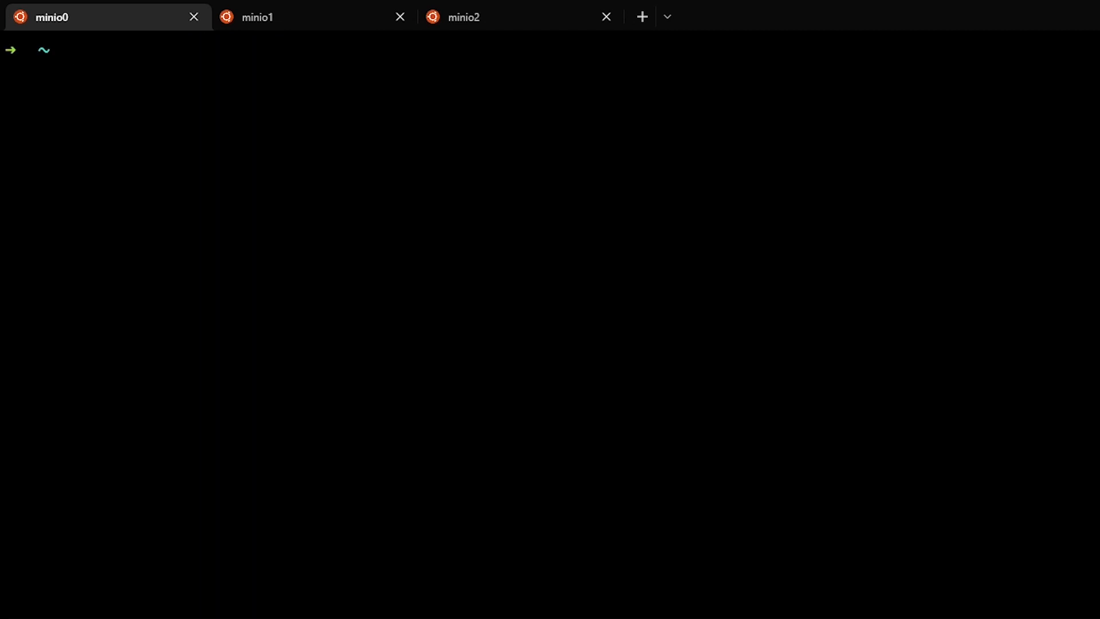
pyautogui.write('mc find --larger 10m minio1')
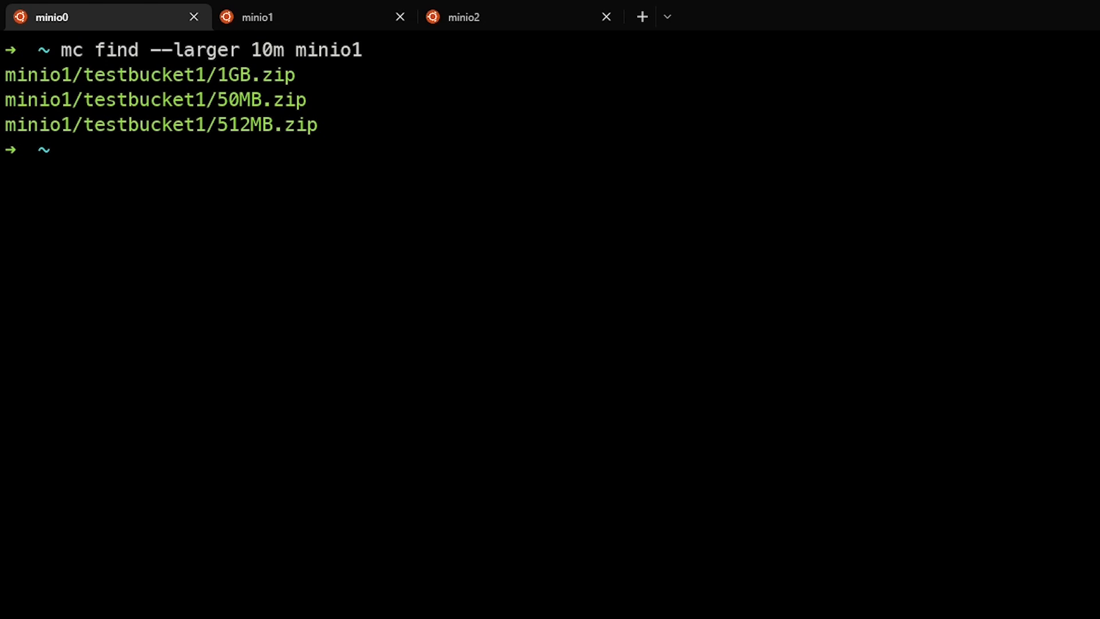
pyautogui.write('mc ls $(mc find minio1 --larger 10m)')
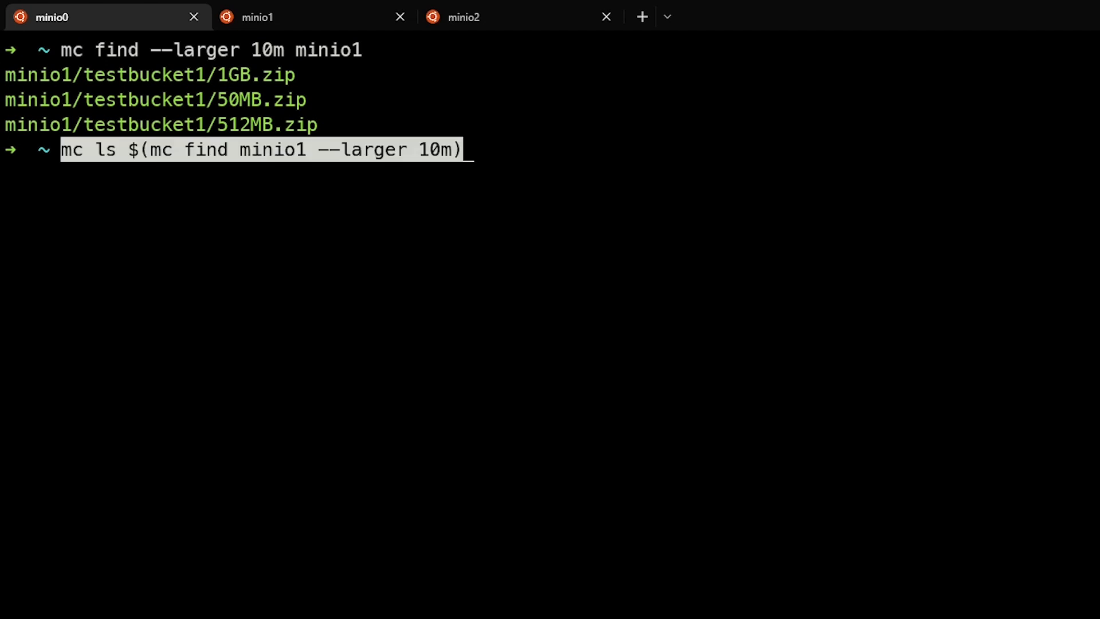